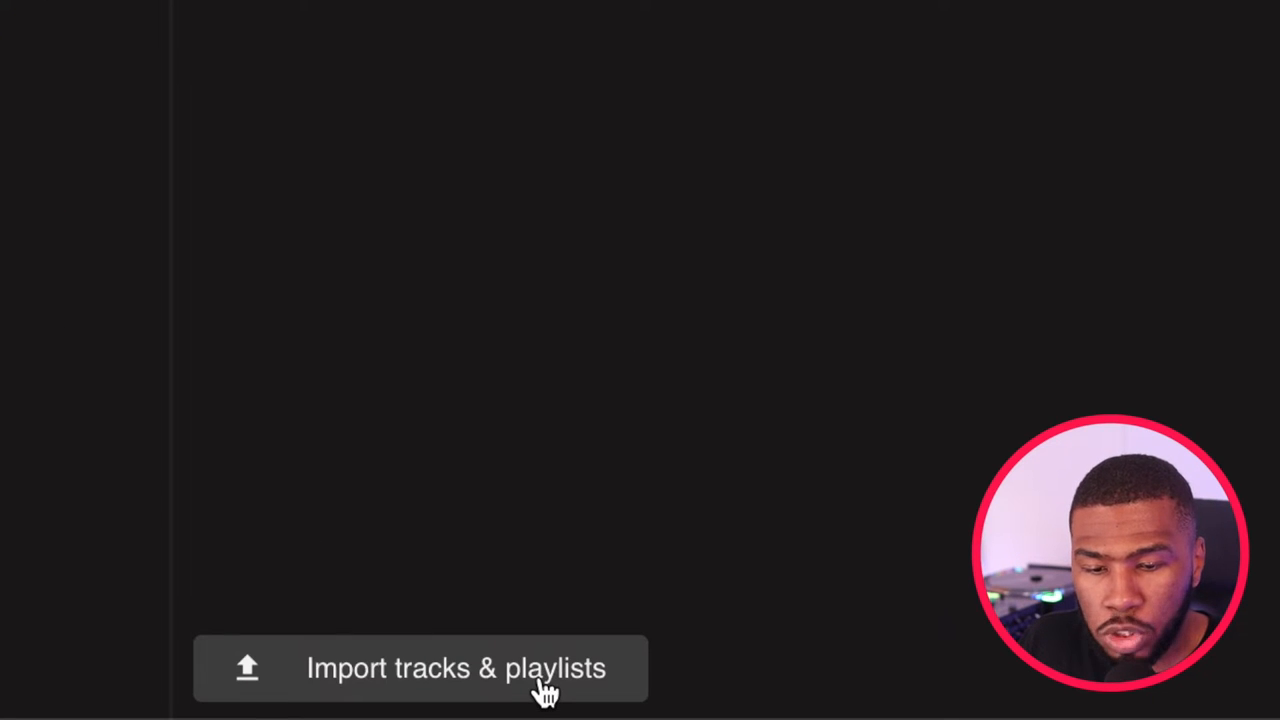
Begin importing tracks and playlists from another DJ application into Lexicon.
{"action": "left_click", "coordinate": [420, 668]}
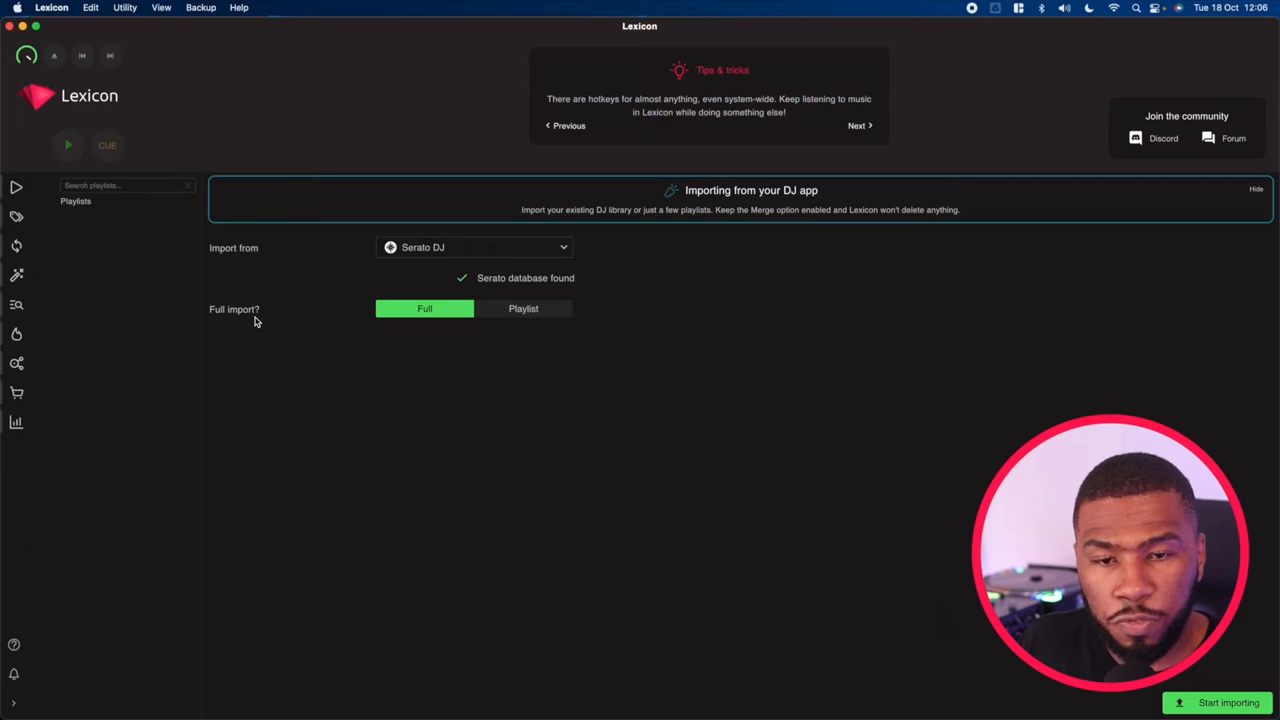
{"action": "mouse_move", "coordinate": [504, 428]}
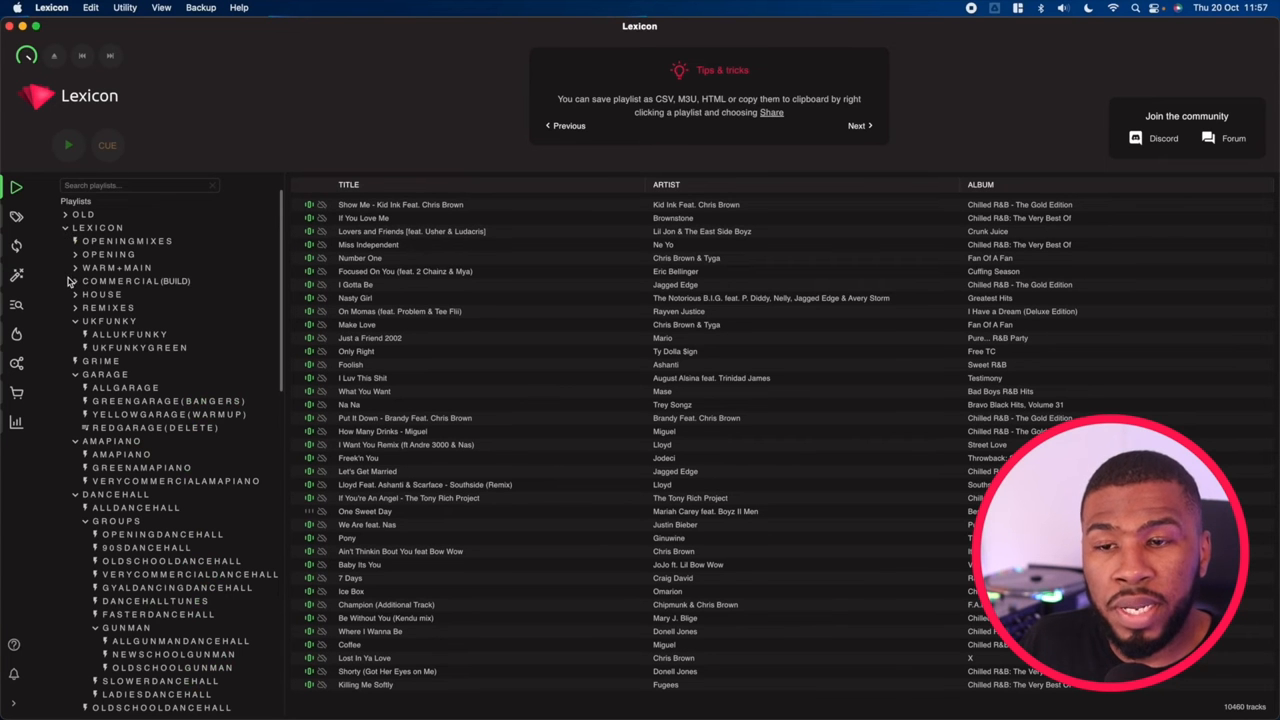
{"action": "scroll", "scroll_direction": "down", "scroll_amount": 3}
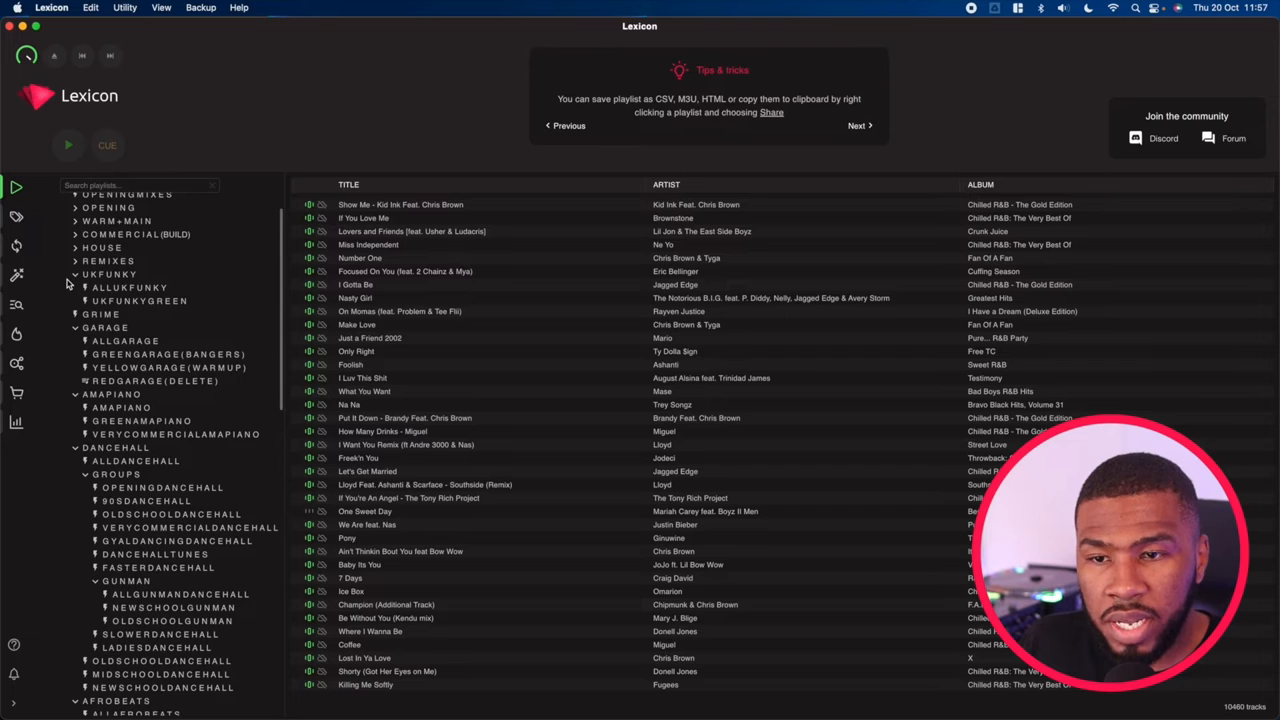
{"action": "scroll", "scroll_direction": "down", "scroll_amount": 3}
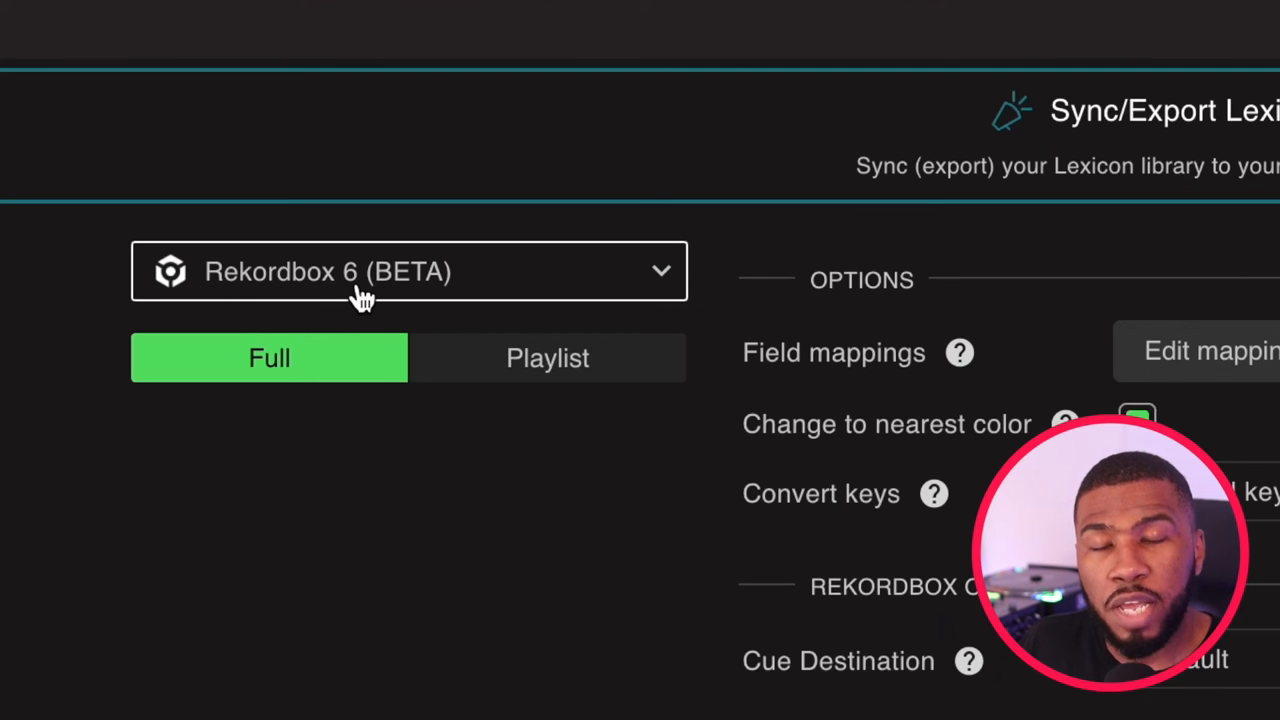
Choose Rekordbox 6 (BETA) as sync destination, select Full, and confirm the sync.
{"action": "left_click", "coordinate": [408, 272]}
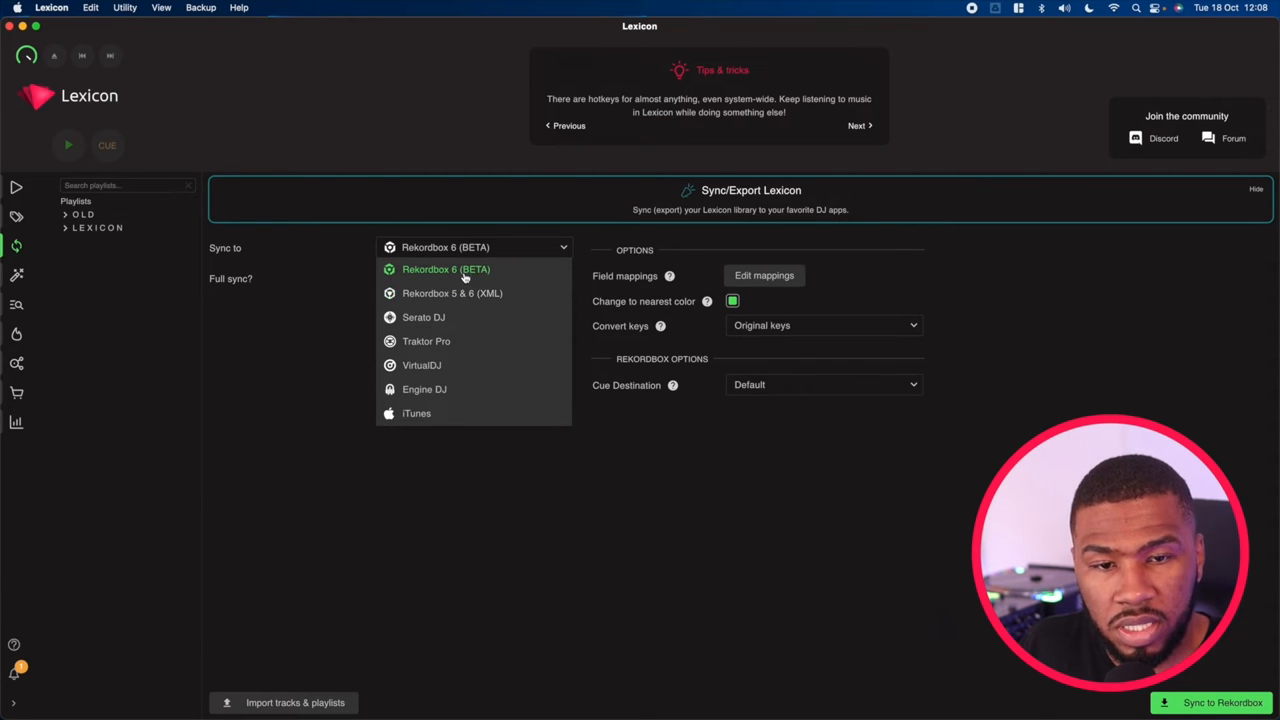
{"action": "left_click", "coordinate": [444, 268]}
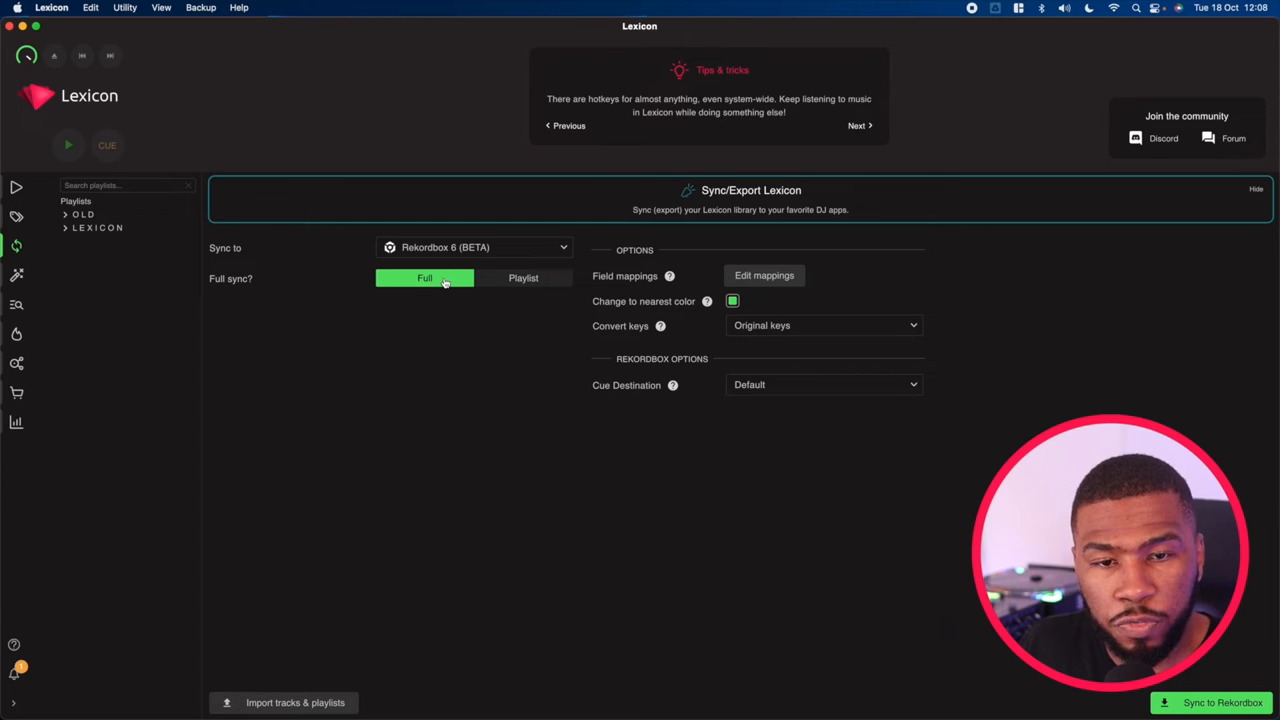
{"action": "left_click", "coordinate": [1222, 702]}
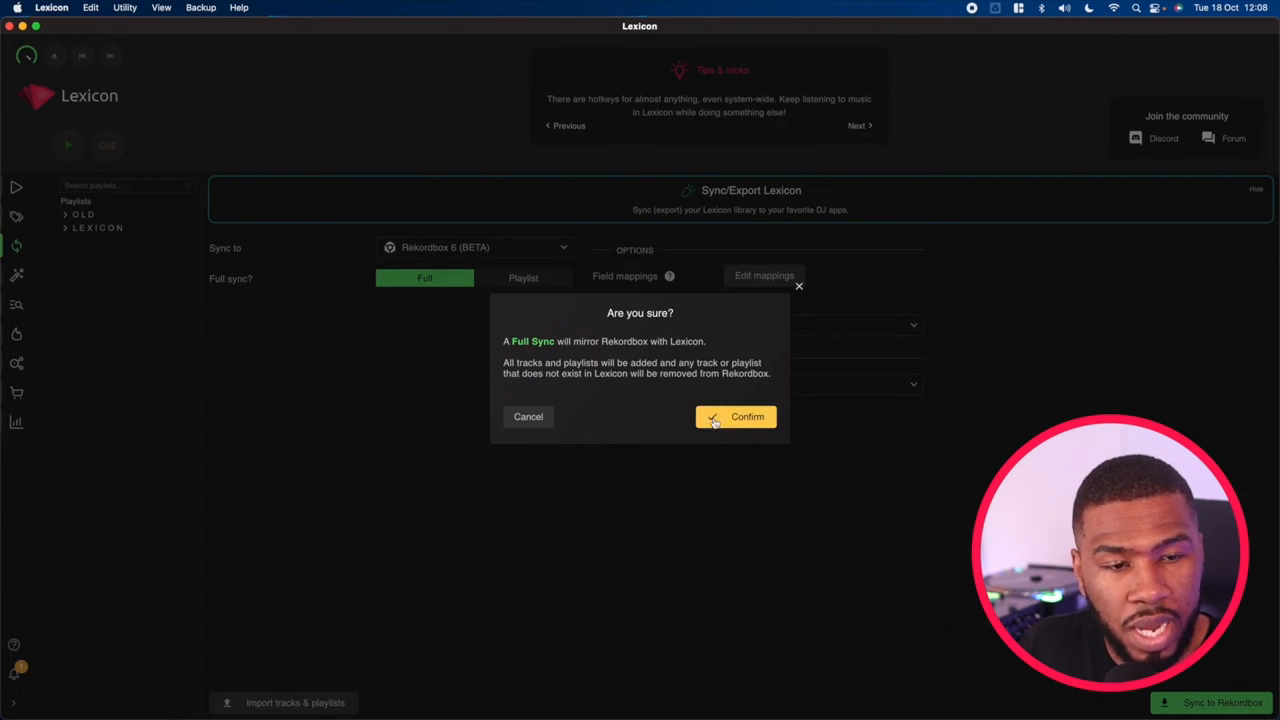
{"action": "left_click", "coordinate": [736, 416]}
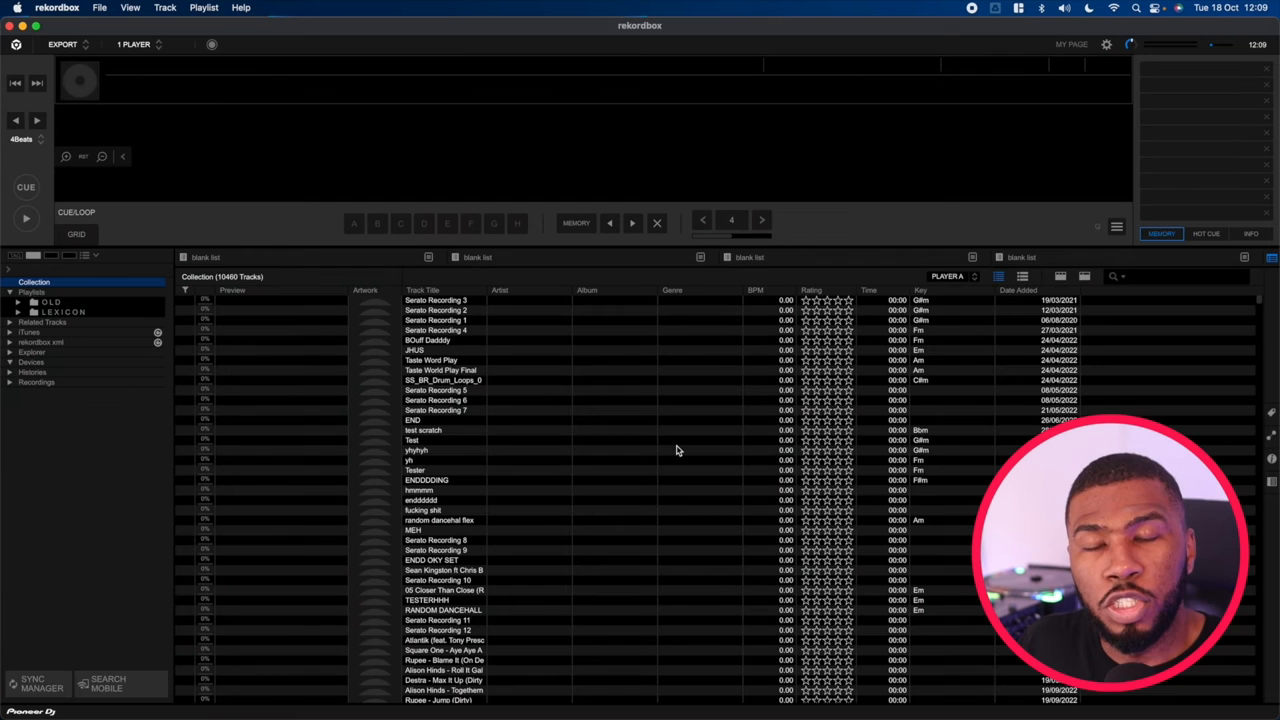
{"action": "mouse_move", "coordinate": [308, 396]}
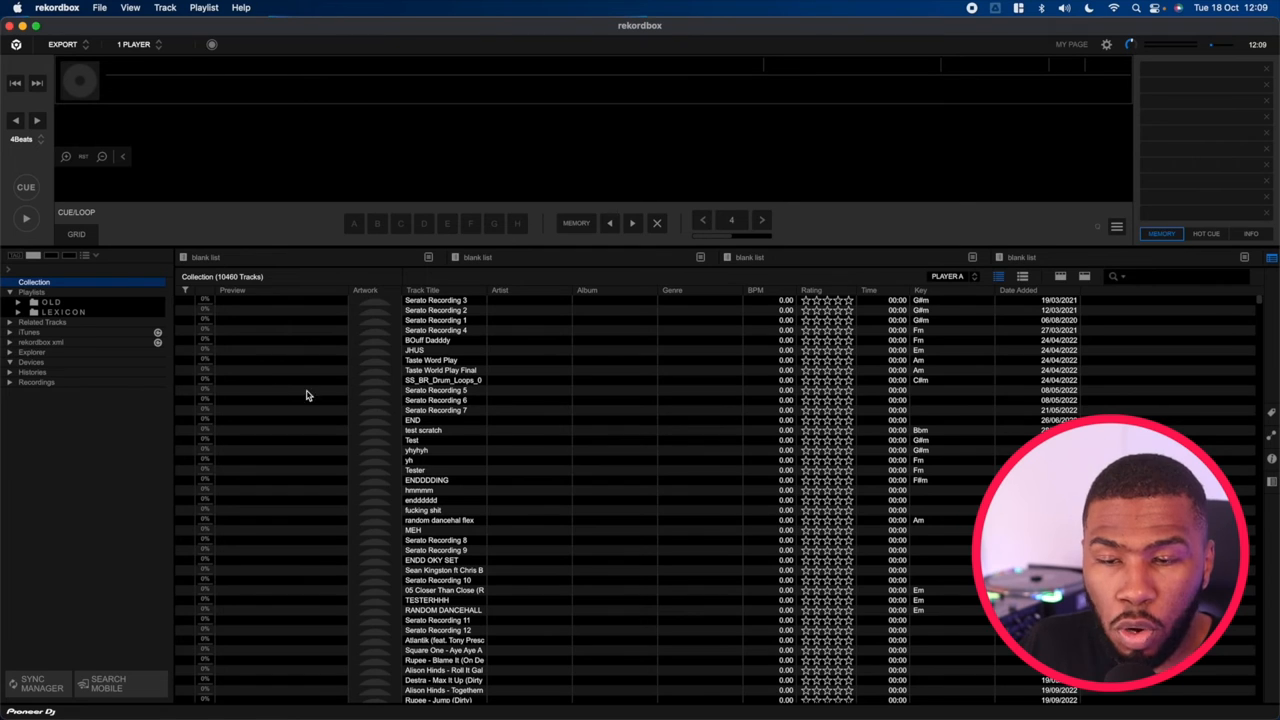